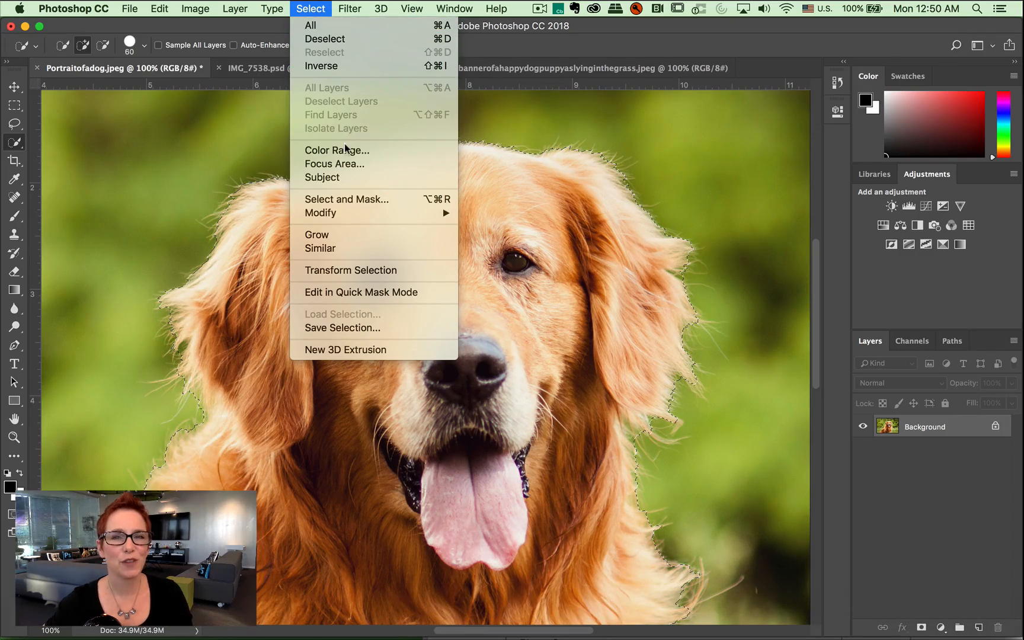
Bring the dog's selection into the Select and Mask workspace
click(346, 199)
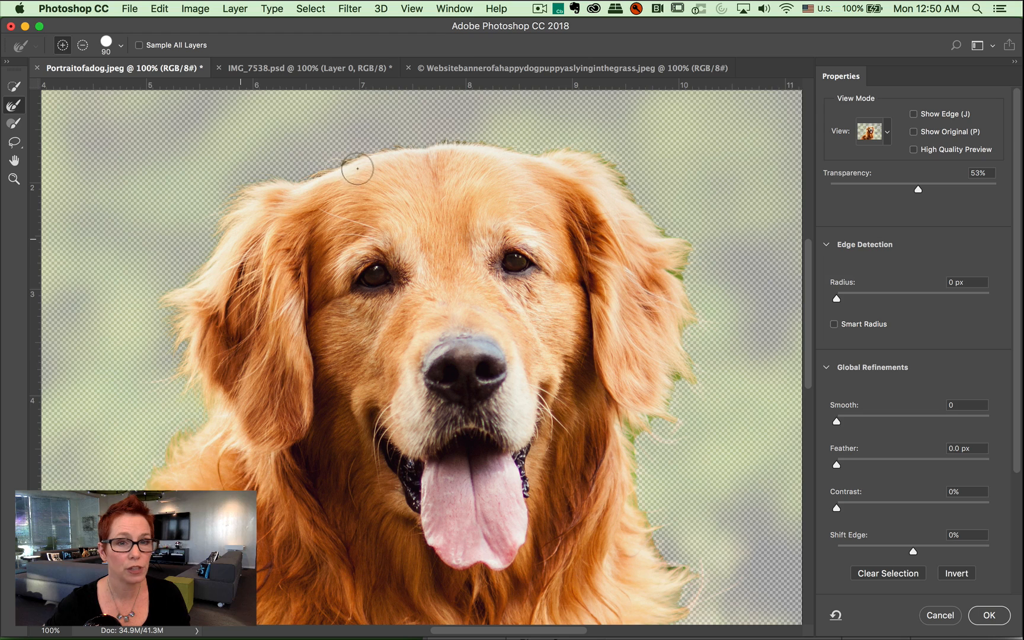
mouse_move(605, 170)
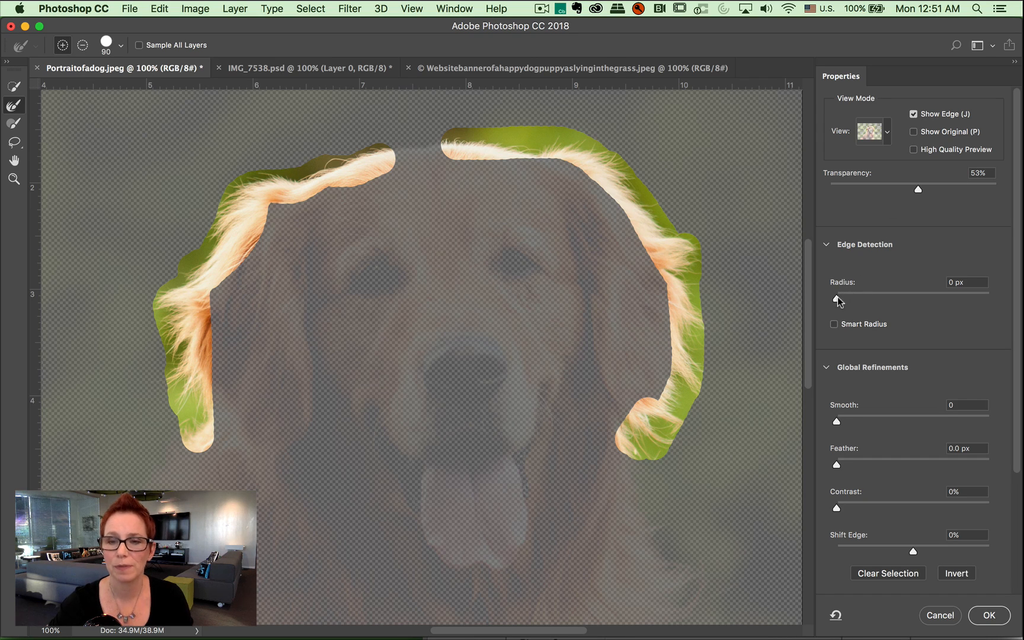
Widen the edge detection radius to 28 px, then turn off Show Edge
drag(836, 293, 900, 293)
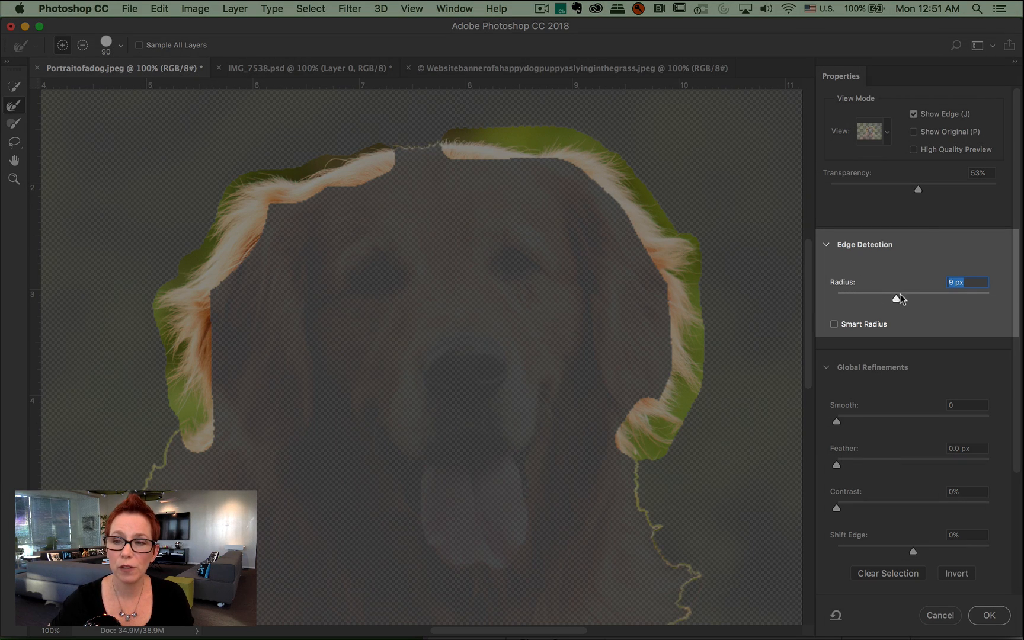
drag(897, 299, 913, 298)
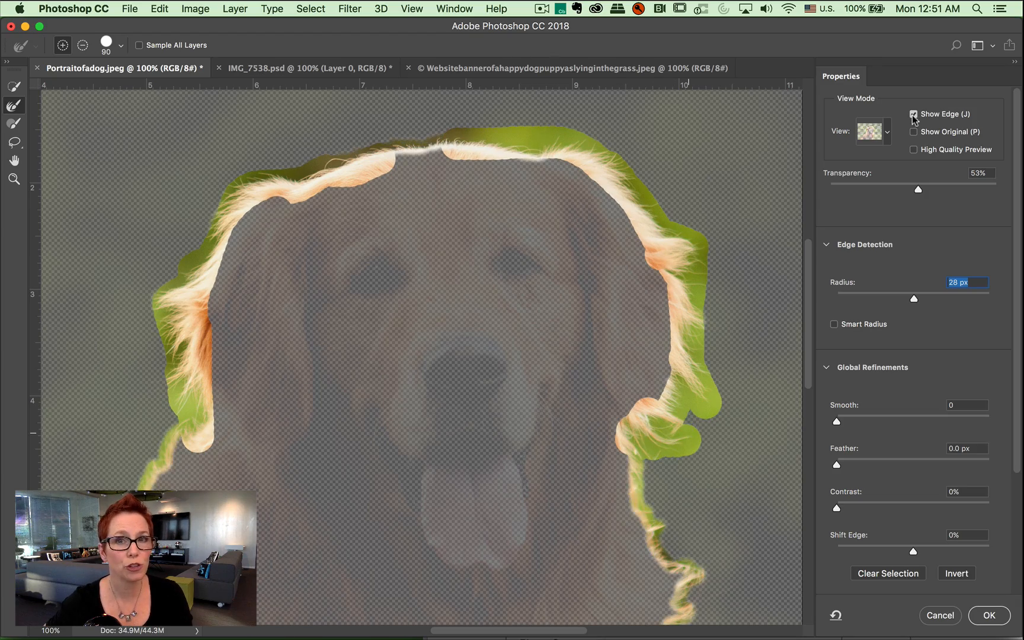
click(914, 114)
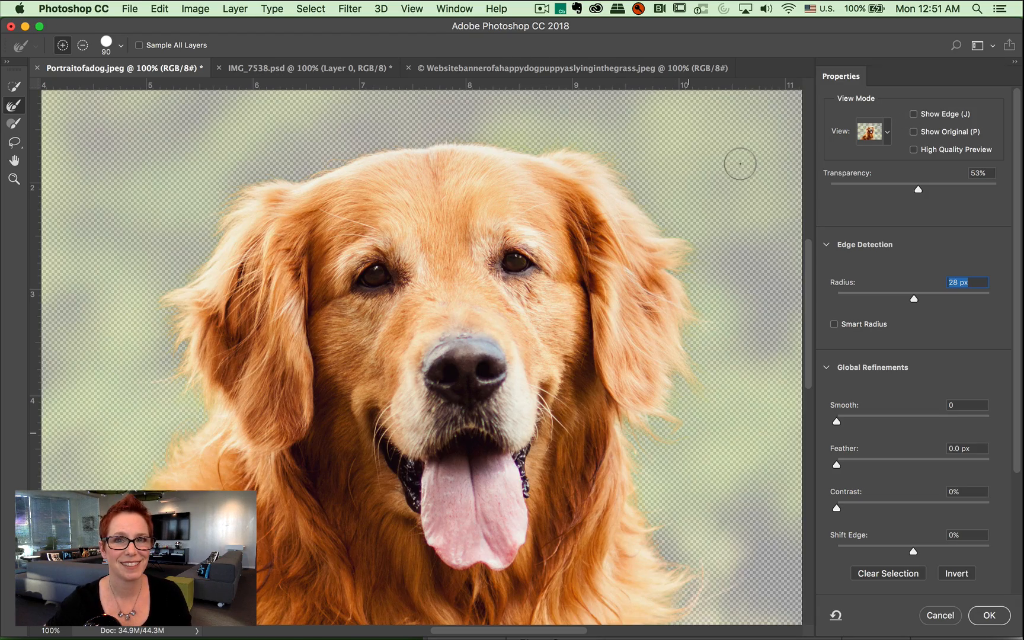